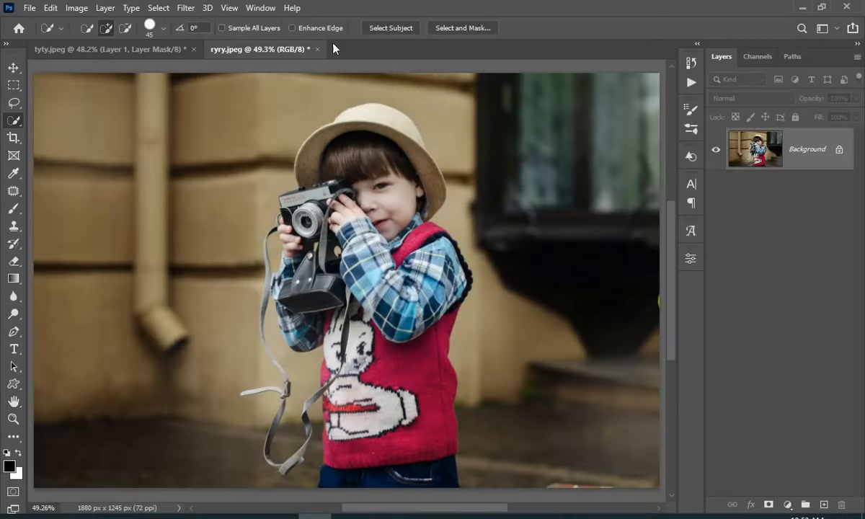
Auto-select the boy with Select Subject and inspect the edges around the camera up close
{"action": "left_click", "coordinate": [391, 28]}
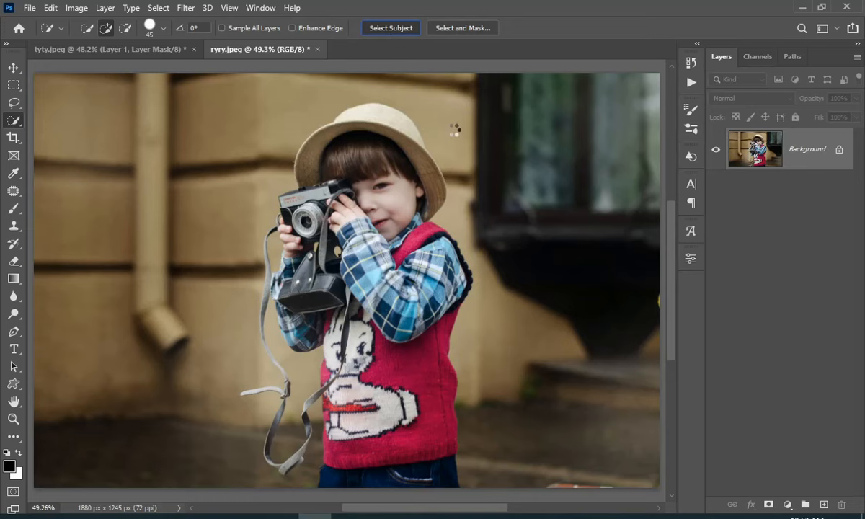
{"action": "left_click", "coordinate": [390, 28]}
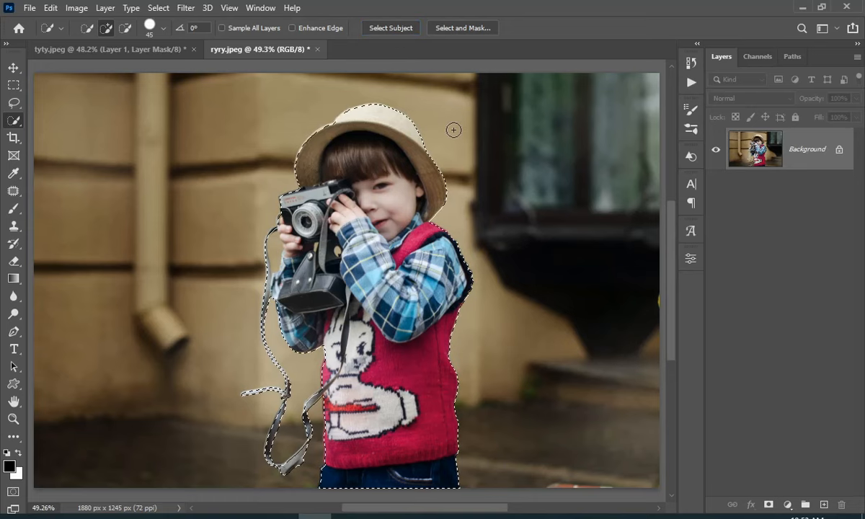
{"action": "left_click", "coordinate": [14, 418]}
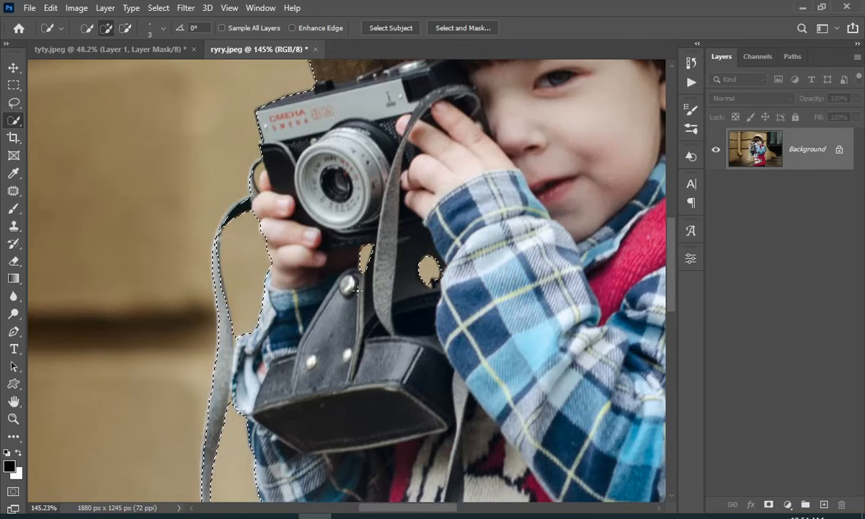
{"action": "left_click", "coordinate": [13, 418]}
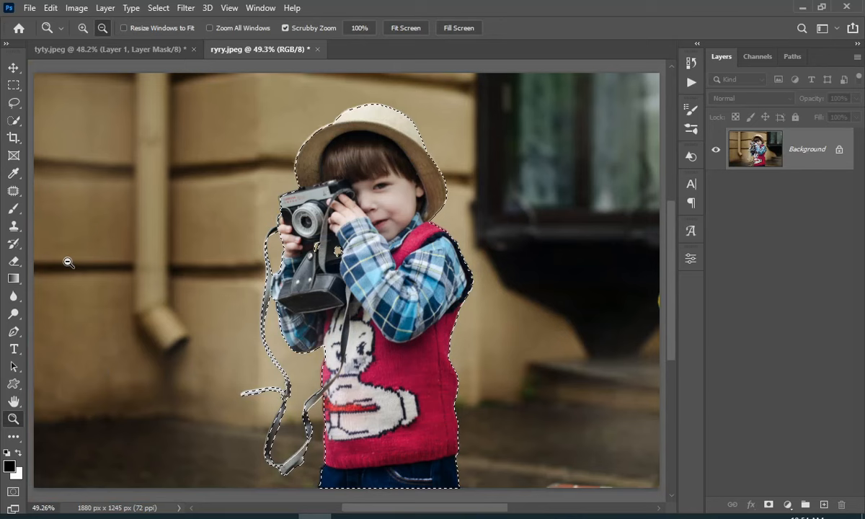
{"action": "left_click", "coordinate": [13, 121]}
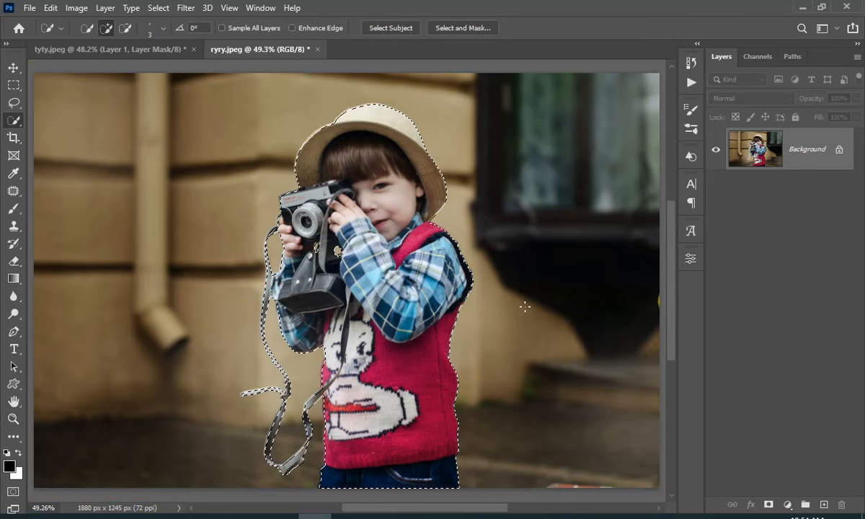
Copy the selected boy to a new layer with Ctrl+J and delete the Background layer
{"action": "key", "text": "ctrl+j"}
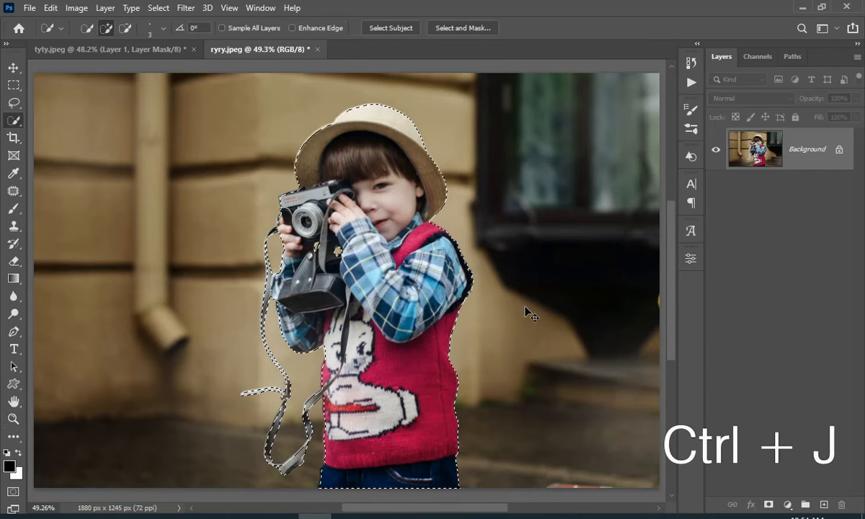
{"action": "key", "text": "ctrl+j"}
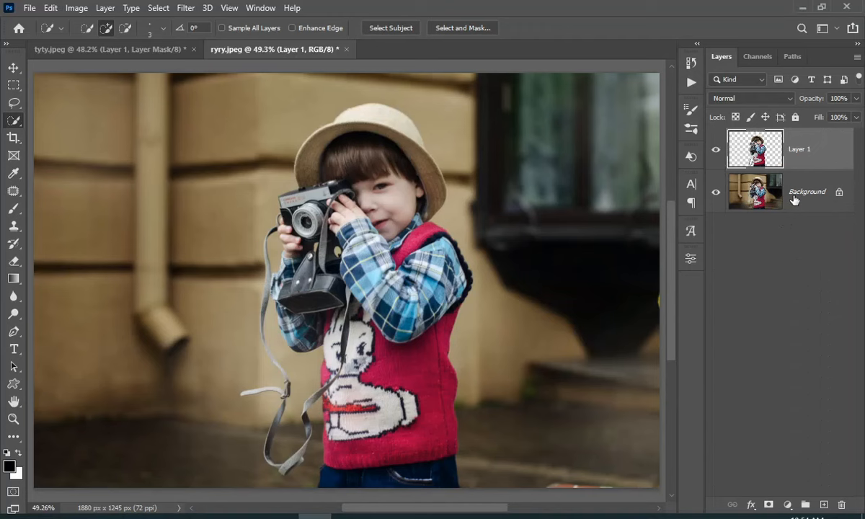
{"action": "left_click", "coordinate": [807, 190]}
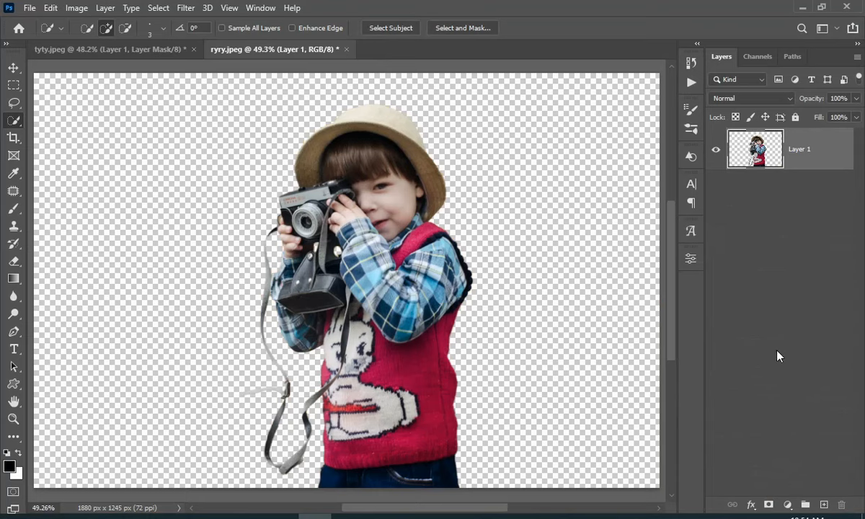
{"action": "mouse_move", "coordinate": [790, 398]}
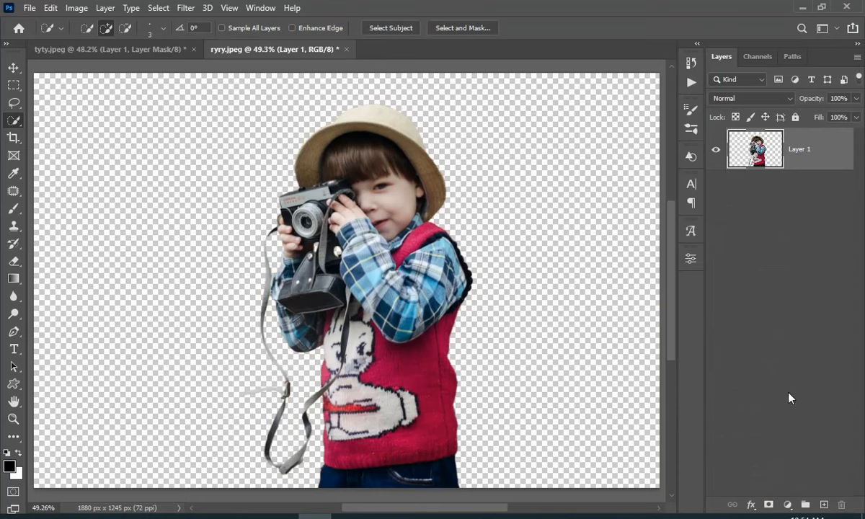
Add a Gradient fill layer beneath the boy's layer and reopen its settings
{"action": "left_click", "coordinate": [788, 505]}
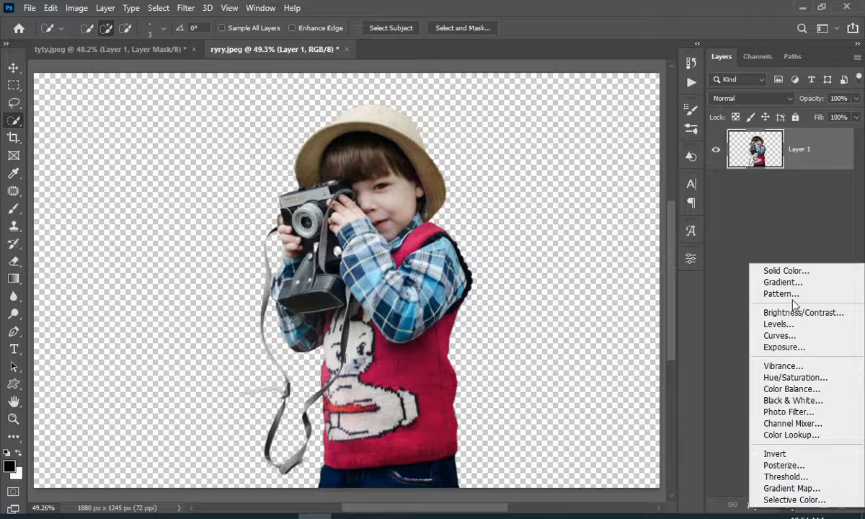
{"action": "left_click", "coordinate": [782, 281]}
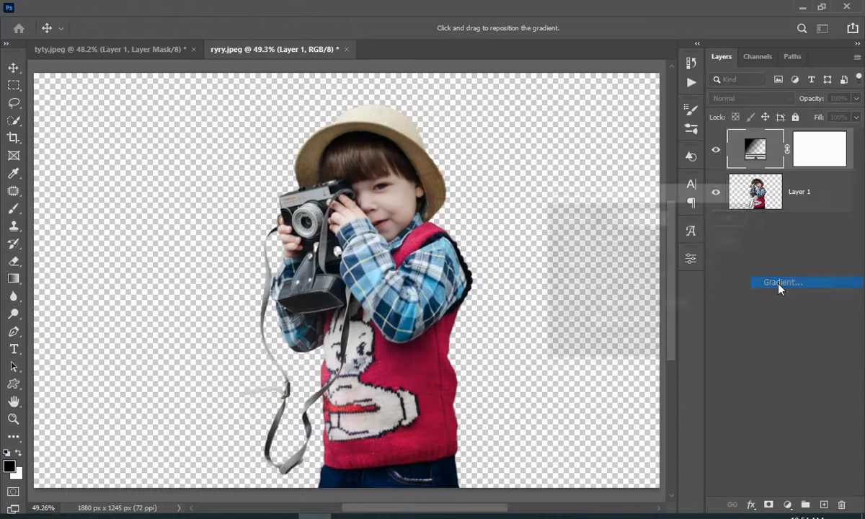
{"action": "left_click", "coordinate": [782, 281]}
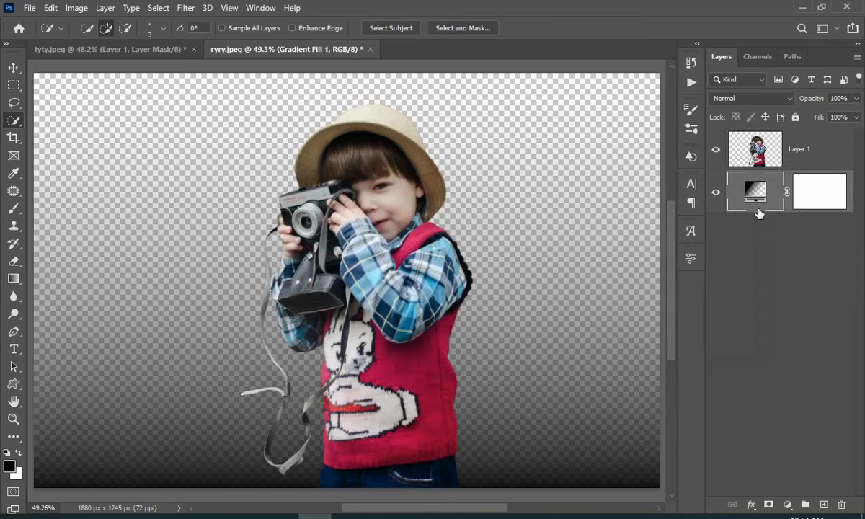
{"action": "double_click", "coordinate": [755, 190]}
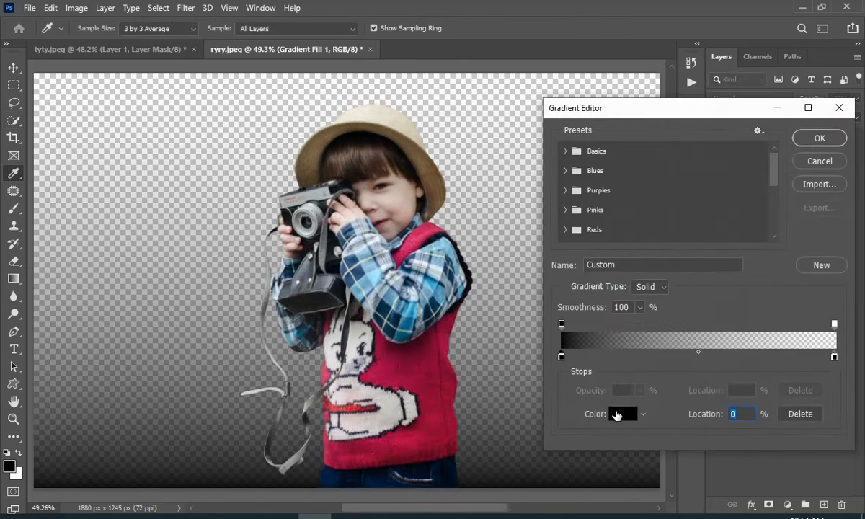
Set the gradient stops to light beige #f3dac1 and dark brown
{"action": "left_click", "coordinate": [623, 412]}
{"action": "type", "text": "f3dac1"}
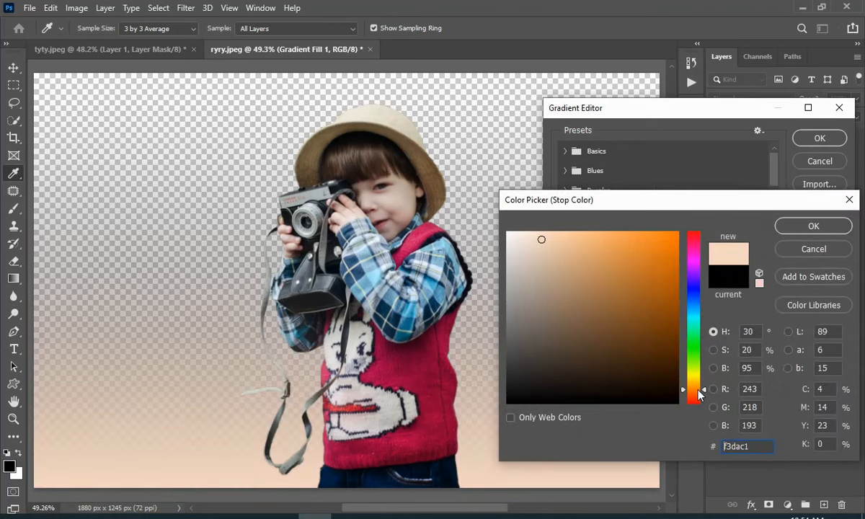
{"action": "left_click", "coordinate": [813, 225]}
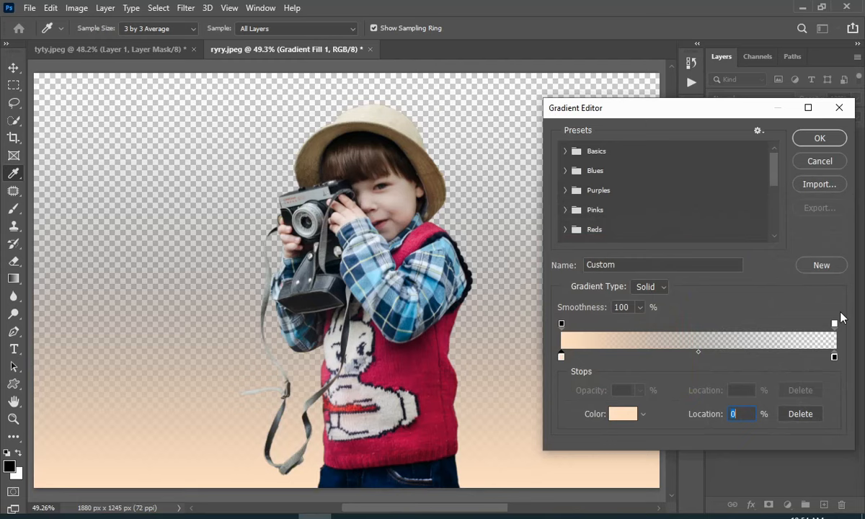
{"action": "left_click", "coordinate": [621, 413]}
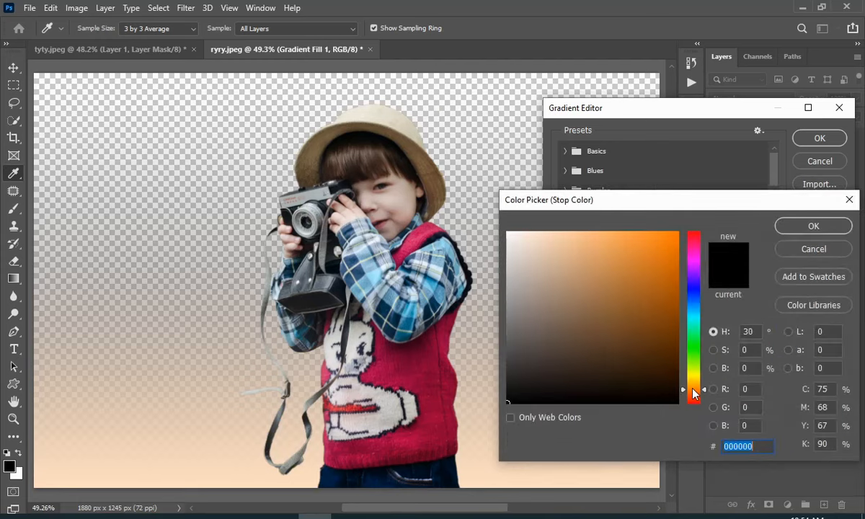
{"action": "left_click", "coordinate": [560, 361]}
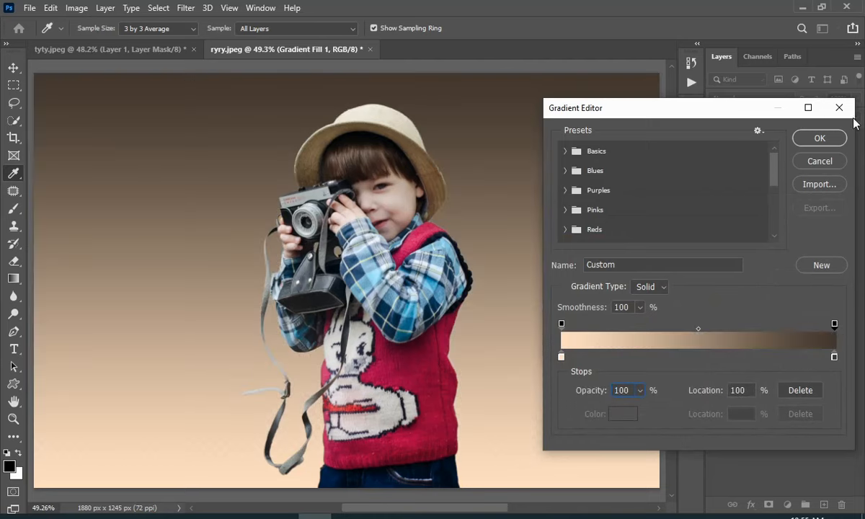
Confirm the gradient and make the fill Radial at 166% scale
{"action": "left_click", "coordinate": [819, 138]}
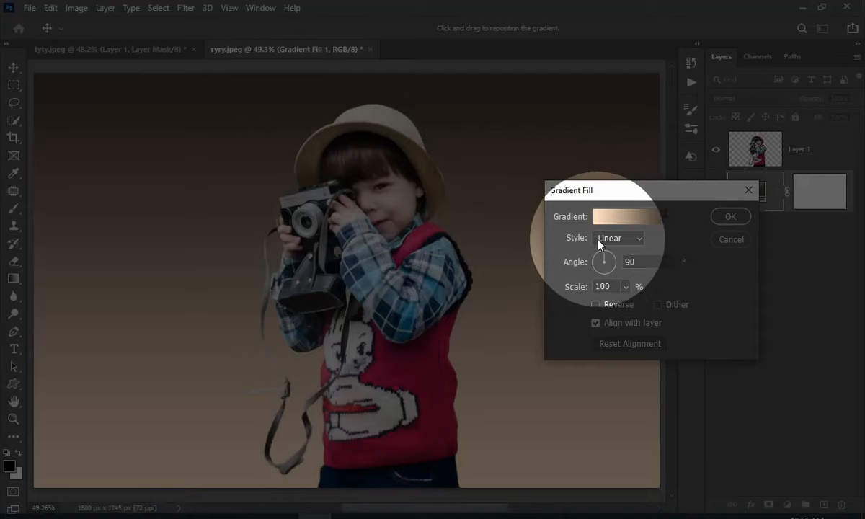
{"action": "left_click", "coordinate": [619, 238]}
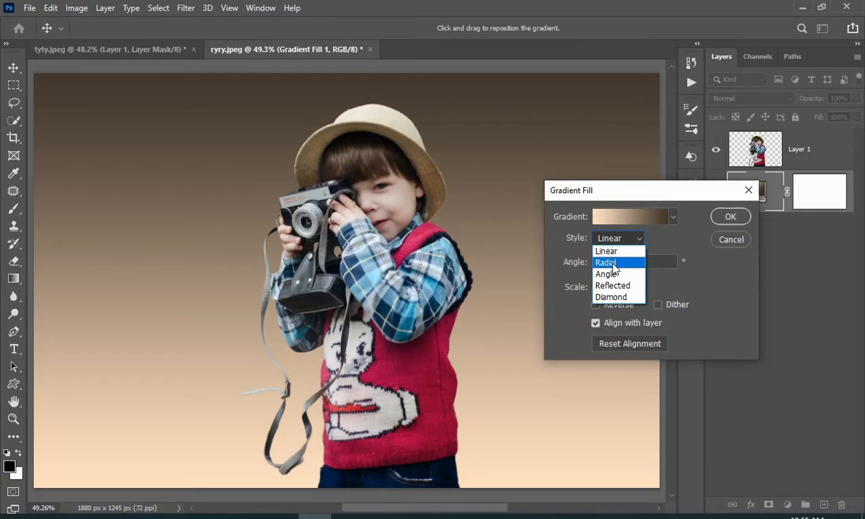
{"action": "left_click", "coordinate": [606, 262]}
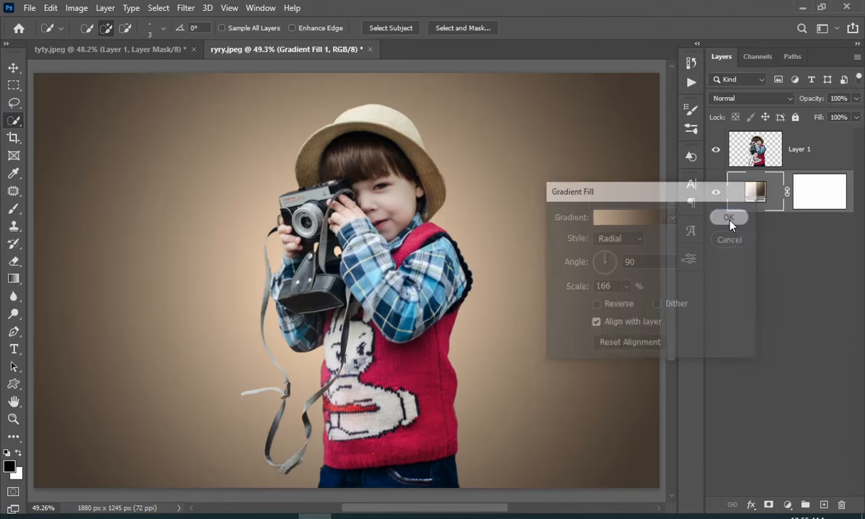
{"action": "left_click", "coordinate": [729, 216]}
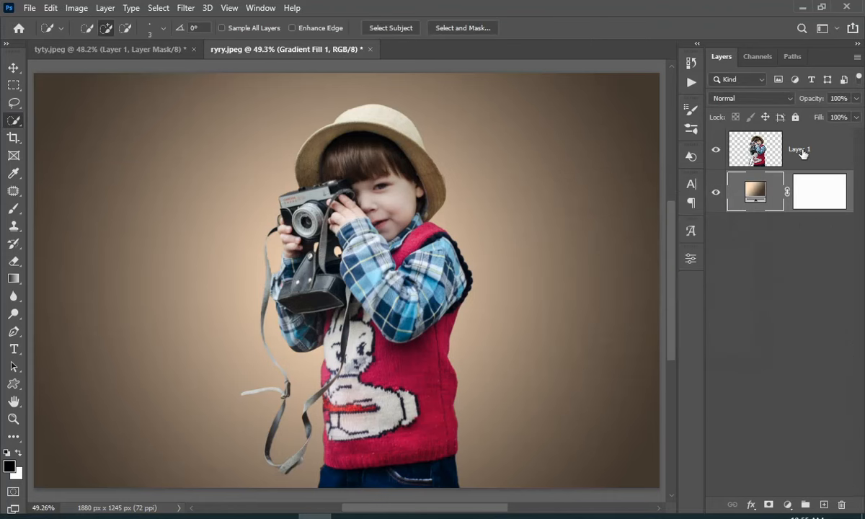
Duplicate the boy's layer and rename the copy 'model'
{"action": "key", "text": "ctrl+j"}
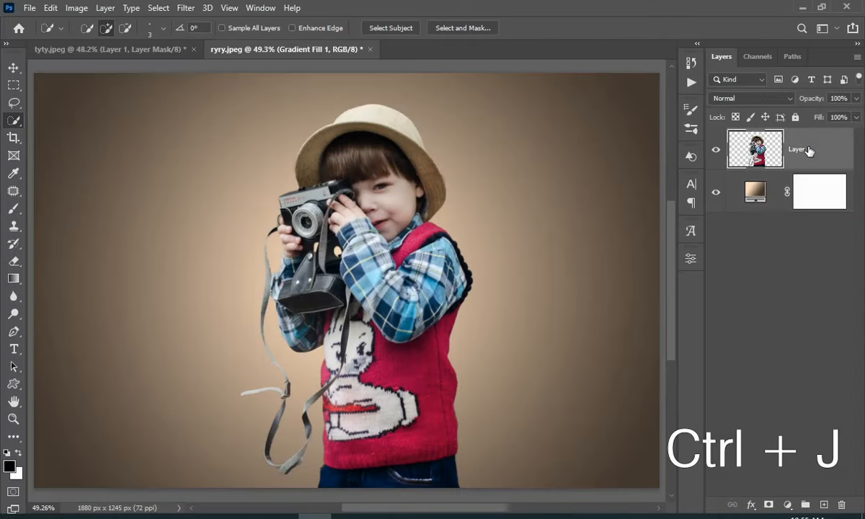
{"action": "key", "text": "ctrl+j"}
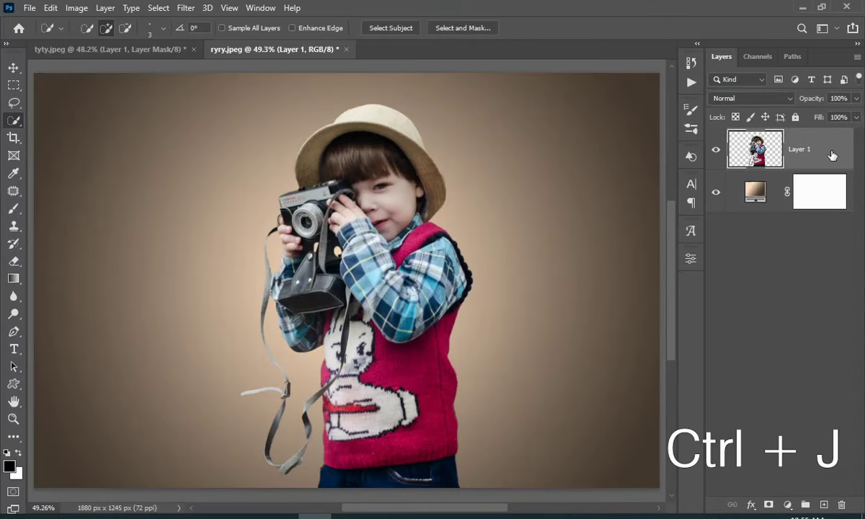
{"action": "key", "text": "ctrl+j"}
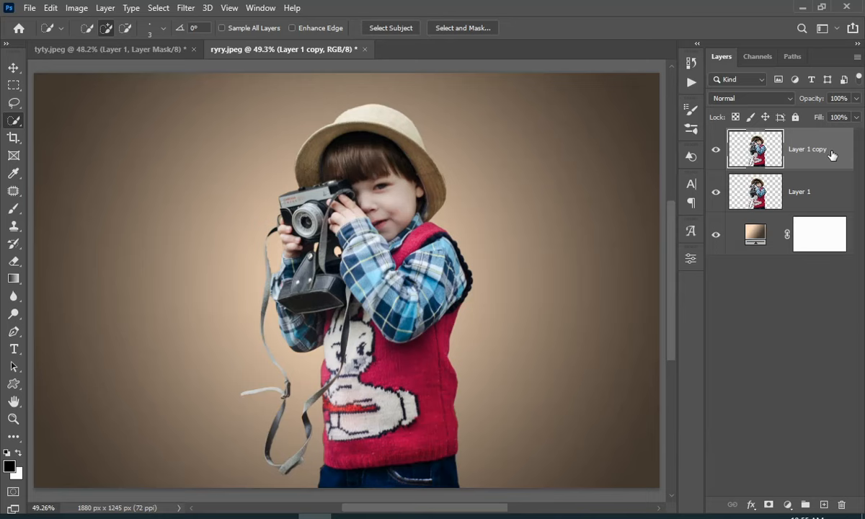
{"action": "double_click", "coordinate": [808, 149]}
{"action": "type", "text": "model"}
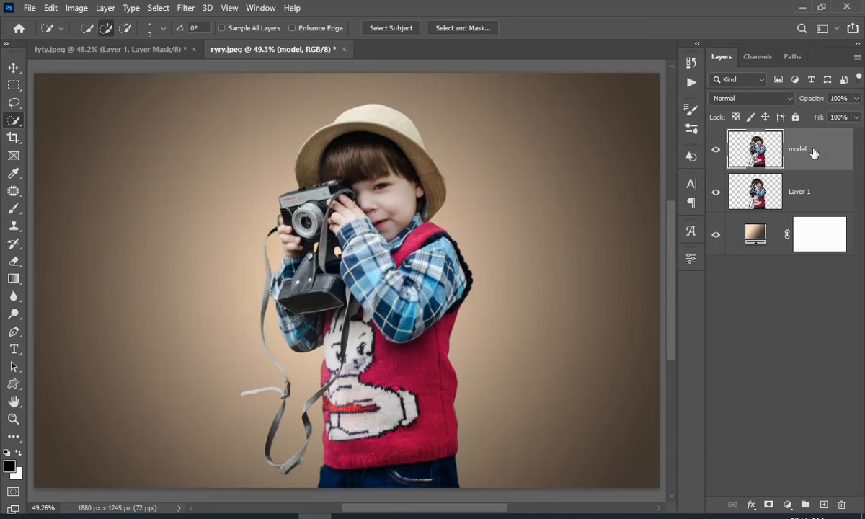
{"action": "mouse_move", "coordinate": [805, 159]}
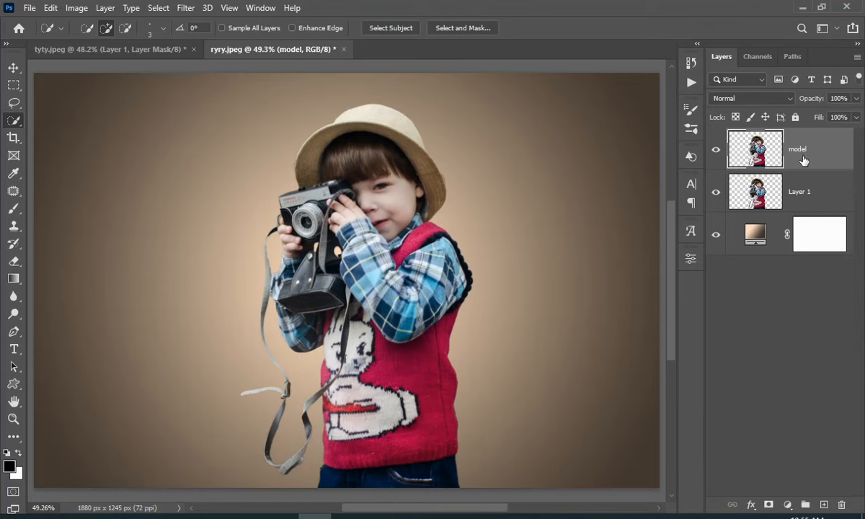
Rename the original boy layer 'dipersion'
{"action": "left_click", "coordinate": [799, 191]}
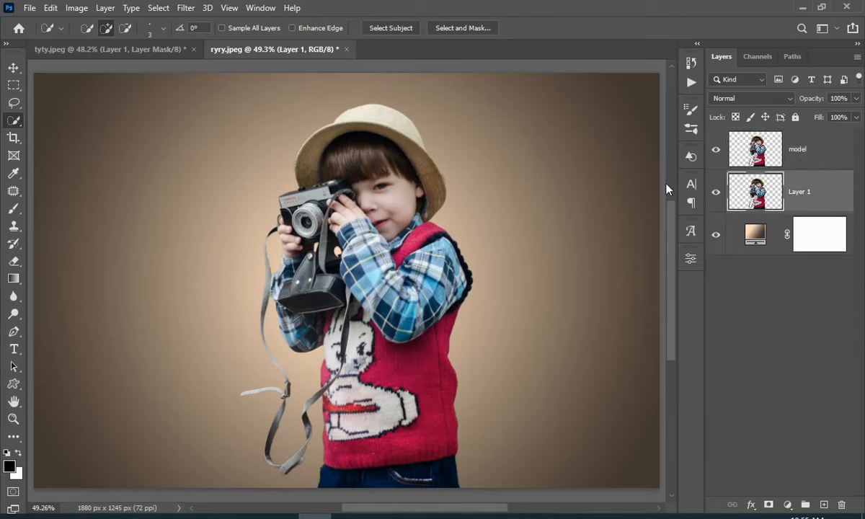
{"action": "double_click", "coordinate": [801, 190]}
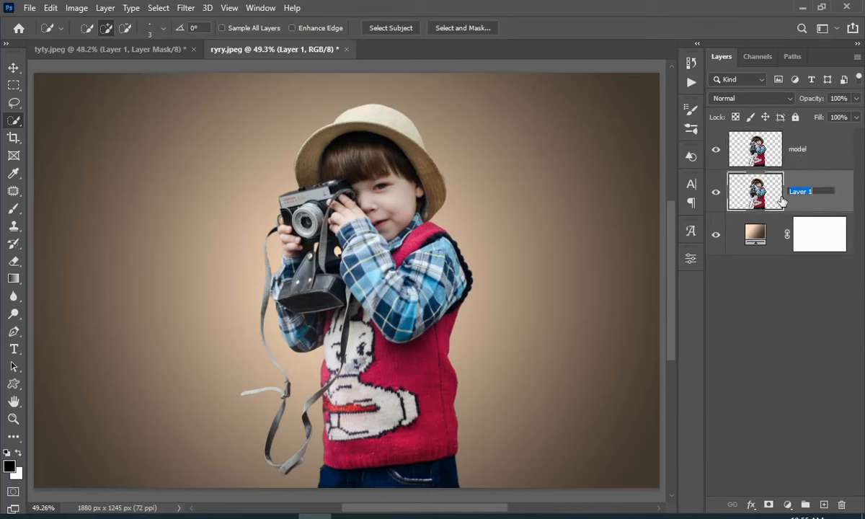
{"action": "type", "text": "dipersion"}
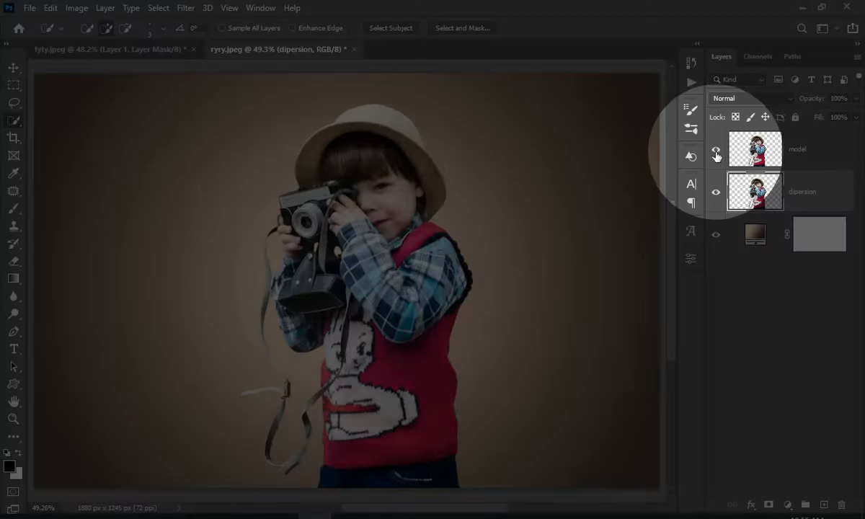
Hide the model layer and start Liquify on the dipersion layer
{"action": "left_click", "coordinate": [716, 149]}
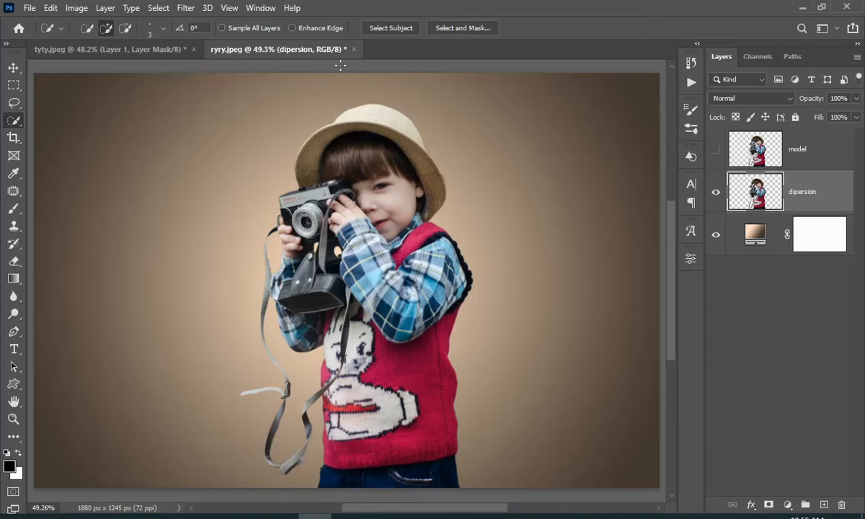
{"action": "left_click", "coordinate": [185, 9]}
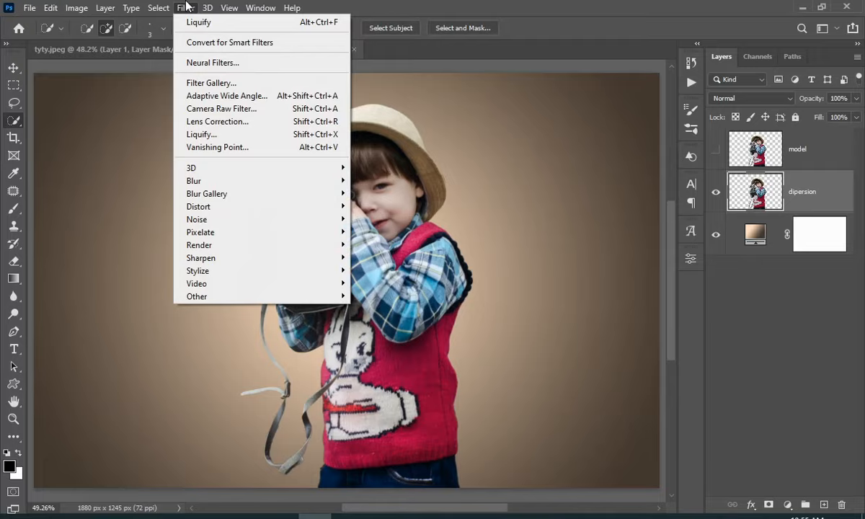
{"action": "mouse_move", "coordinate": [202, 134]}
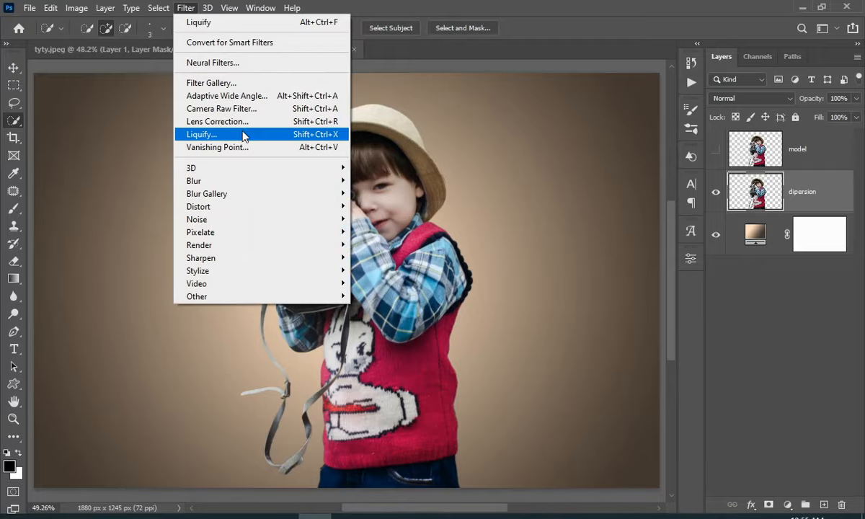
{"action": "left_click", "coordinate": [202, 134]}
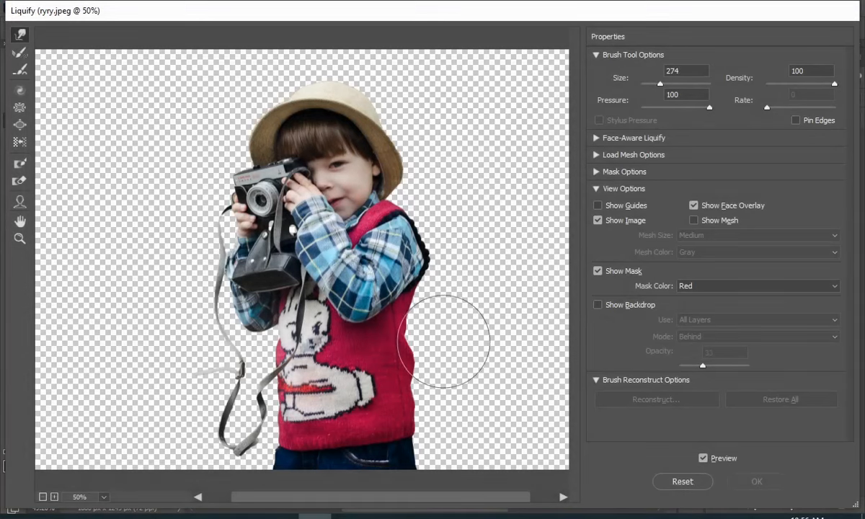
Smear the boy's sweater and body into long horizontal streaks and apply the distortion
{"action": "left_click_drag", "start_coordinate": [444, 343], "coordinate": [415, 406]}
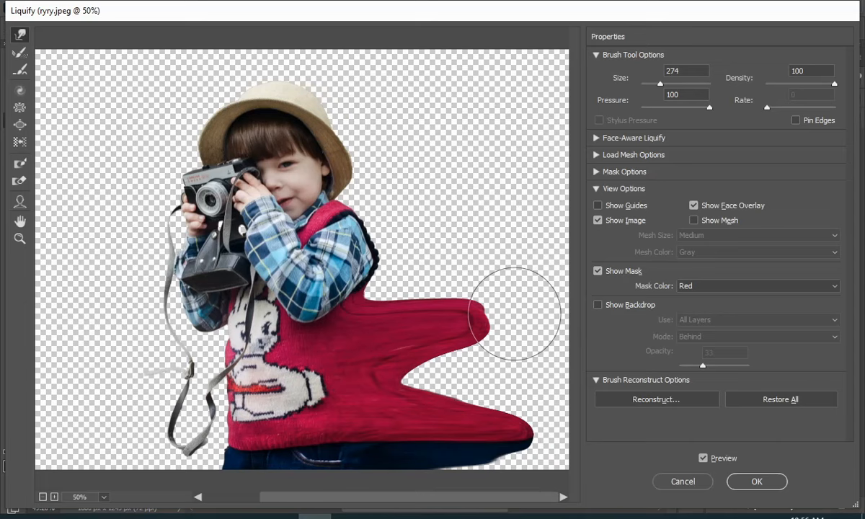
{"action": "left_click_drag", "start_coordinate": [516, 314], "coordinate": [354, 274]}
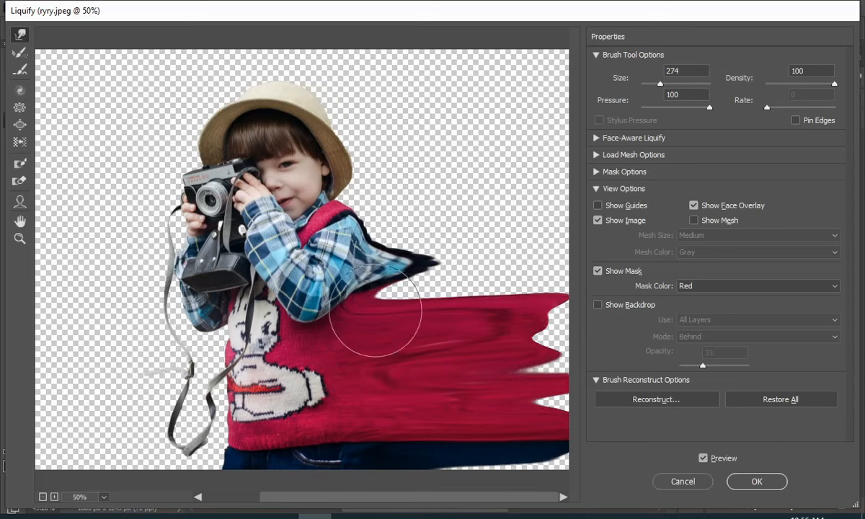
{"action": "left_click_drag", "start_coordinate": [372, 324], "coordinate": [525, 444]}
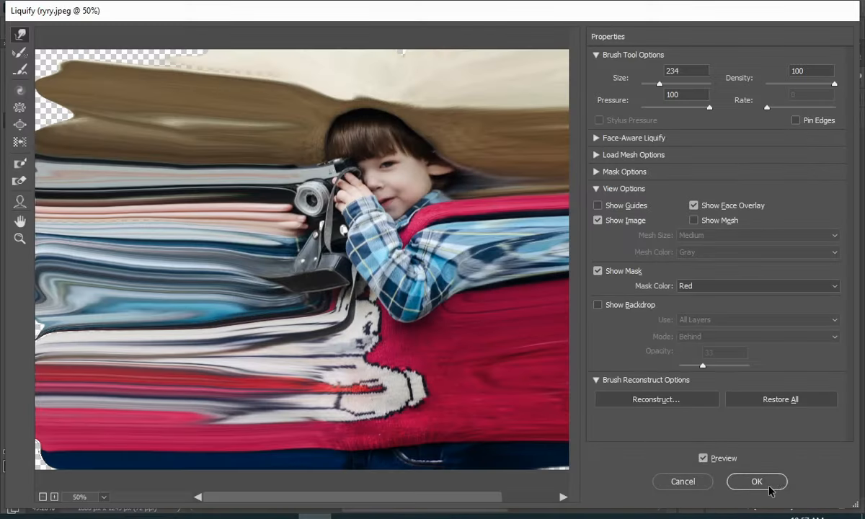
{"action": "left_click", "coordinate": [755, 482]}
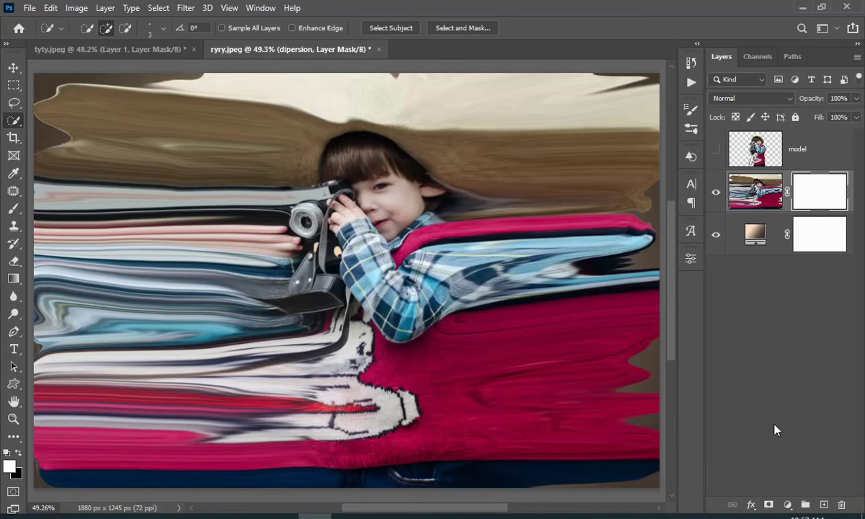
Invert the dipersion mask to black and show the model layer again
{"action": "key", "text": "ctrl+i"}
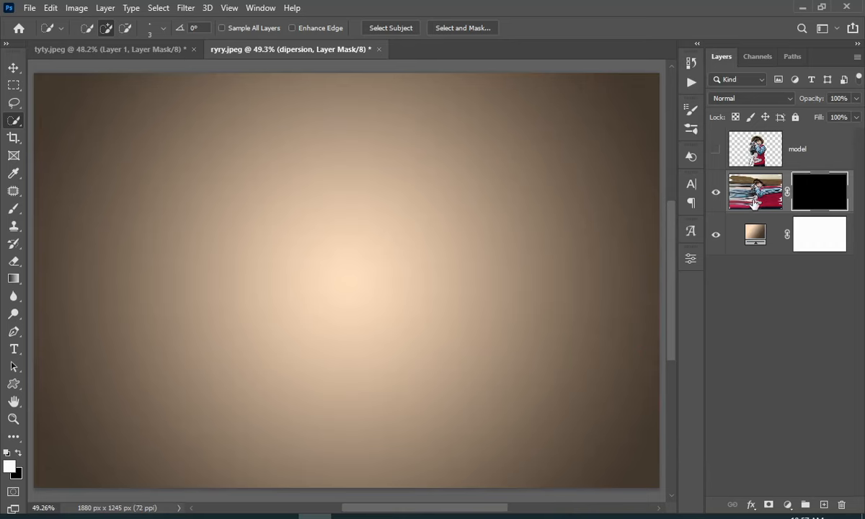
{"action": "left_click", "coordinate": [715, 149]}
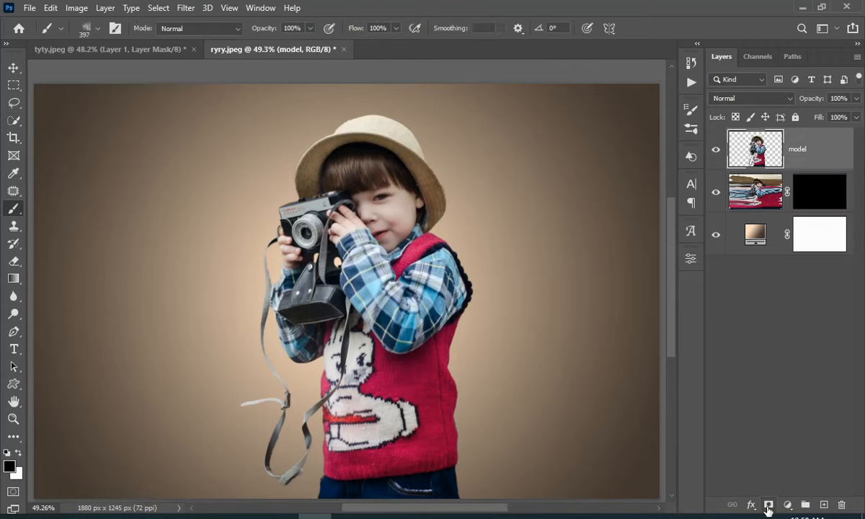
Mask the model with explosion splatter brushes, reveal streaks on dipersion, then view lylyj.jpeg
{"action": "left_click", "coordinate": [769, 505]}
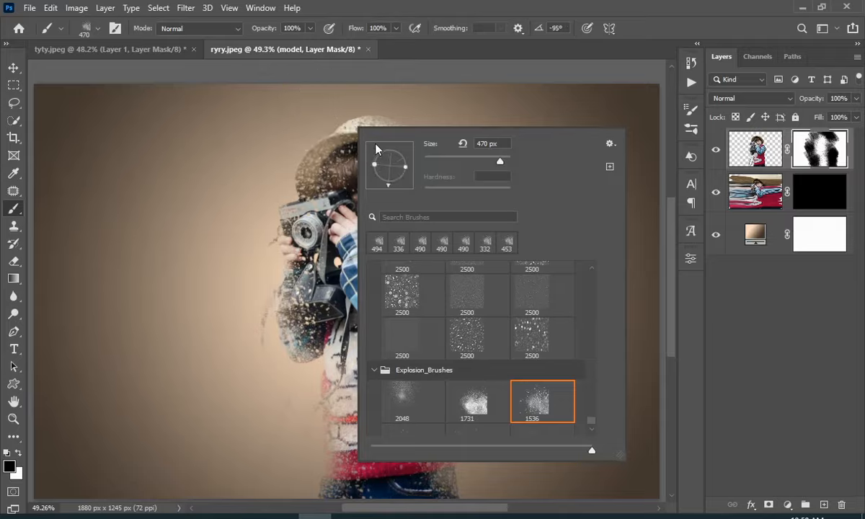
{"action": "left_click", "coordinate": [289, 130]}
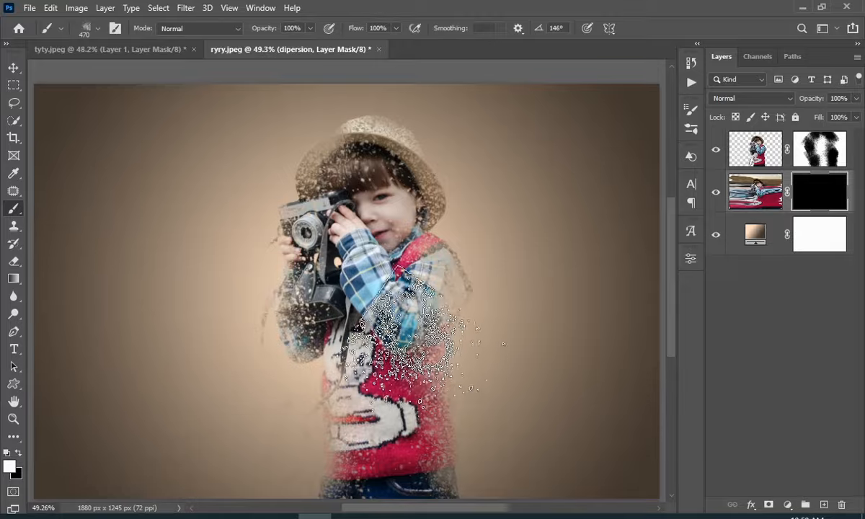
{"action": "left_click", "coordinate": [98, 29]}
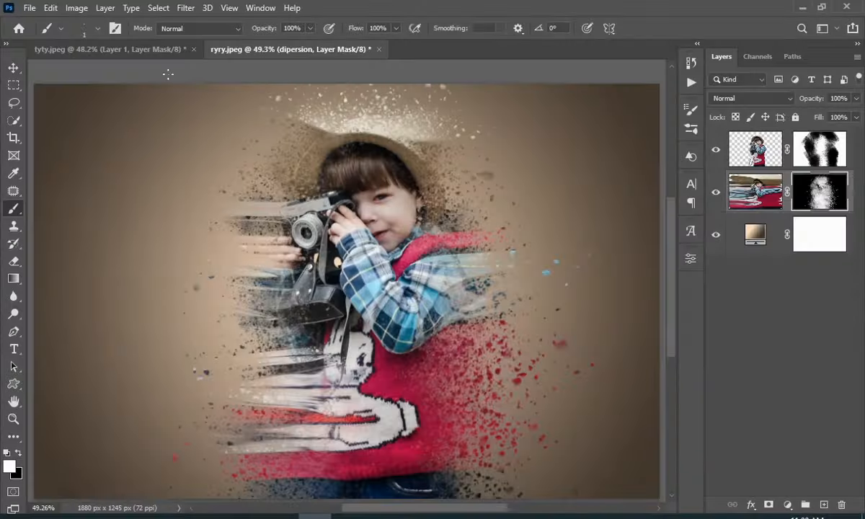
{"action": "left_click", "coordinate": [108, 49]}
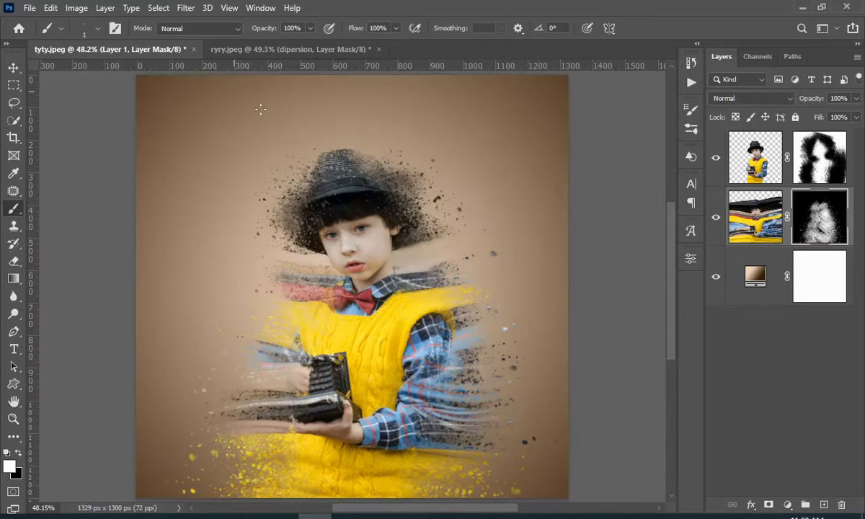
{"action": "mouse_move", "coordinate": [583, 254]}
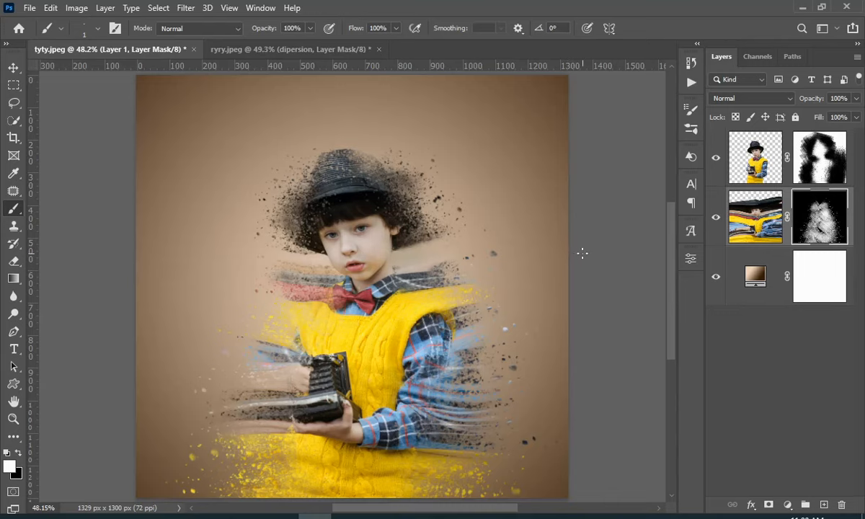